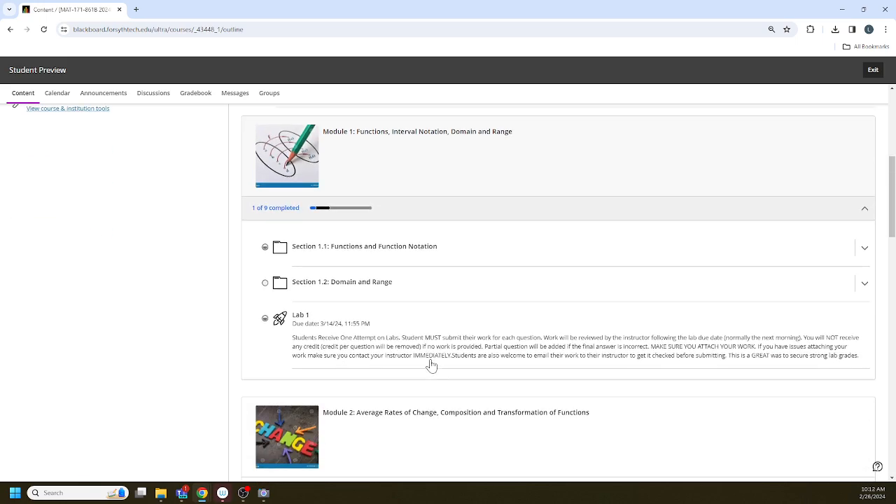
# Step: Open the Lab 1 assessment from Module 1 in student preview, showing its unanswered 100-point questions
pyautogui.click(300, 314)
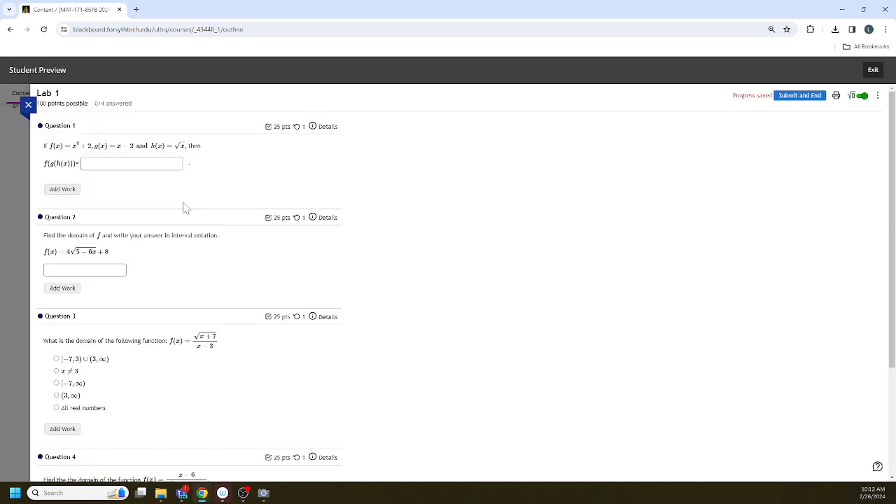
# Step: Reveal Question 1's Add Work area for attaching a file or picture, with no file chosen
pyautogui.click(62, 187)
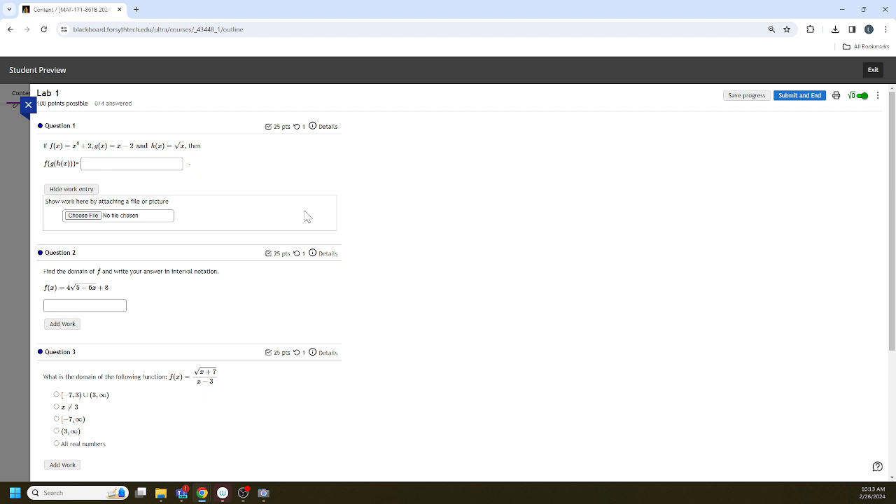
pyautogui.click(745, 95)
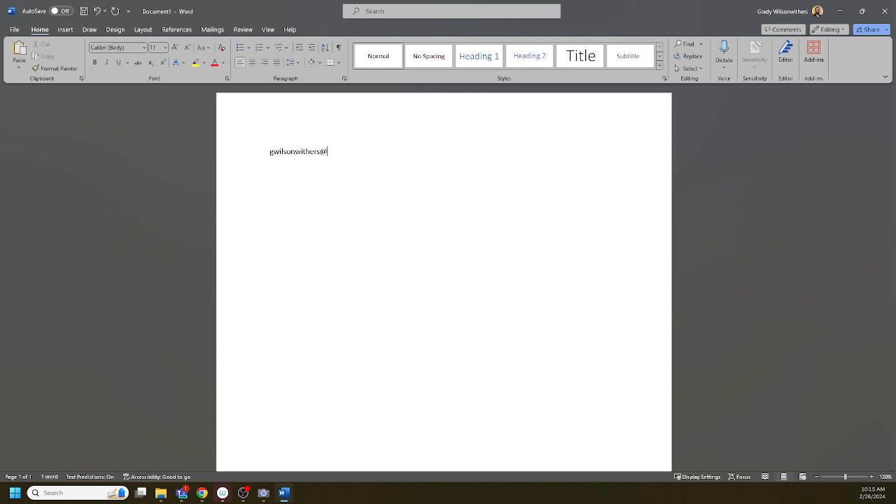
# Step: Complete the instructor's email address with the 'forsythtech.edu' domain in the Word document
pyautogui.write('forsythtech.edu')
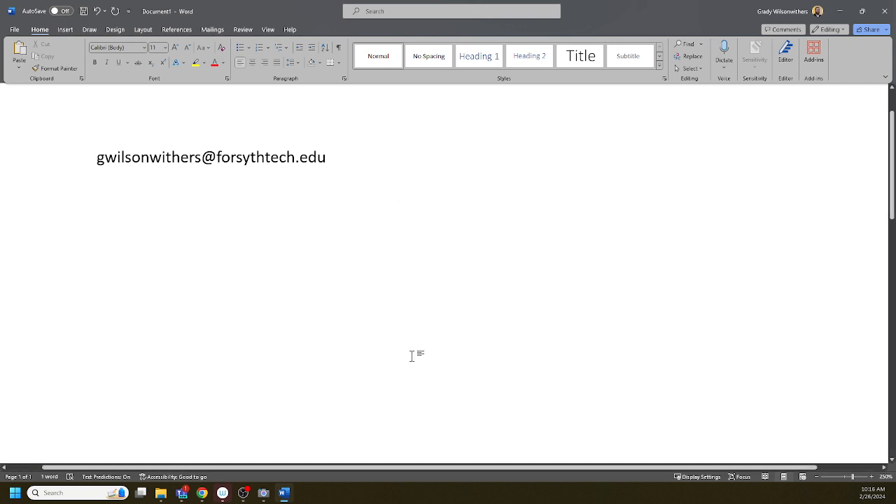
# Step: Switch back to Chrome showing the Lab 1 preview with Question 1's attachment field still empty
pyautogui.click(202, 493)
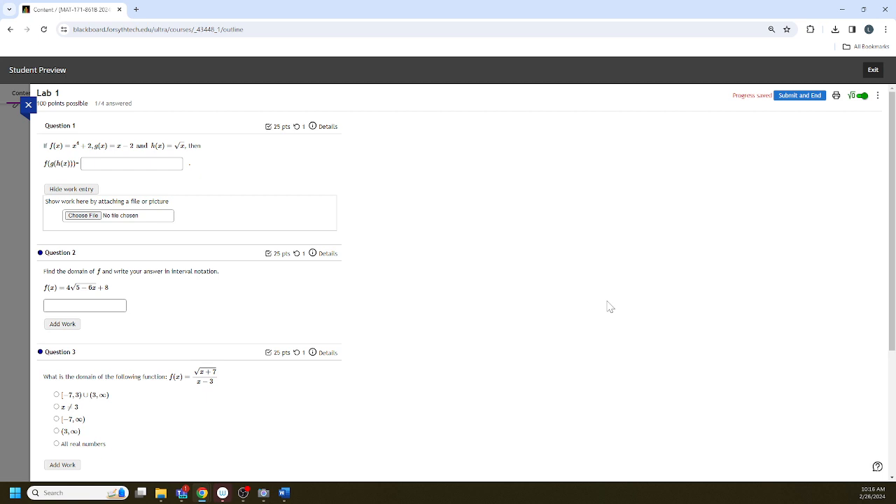